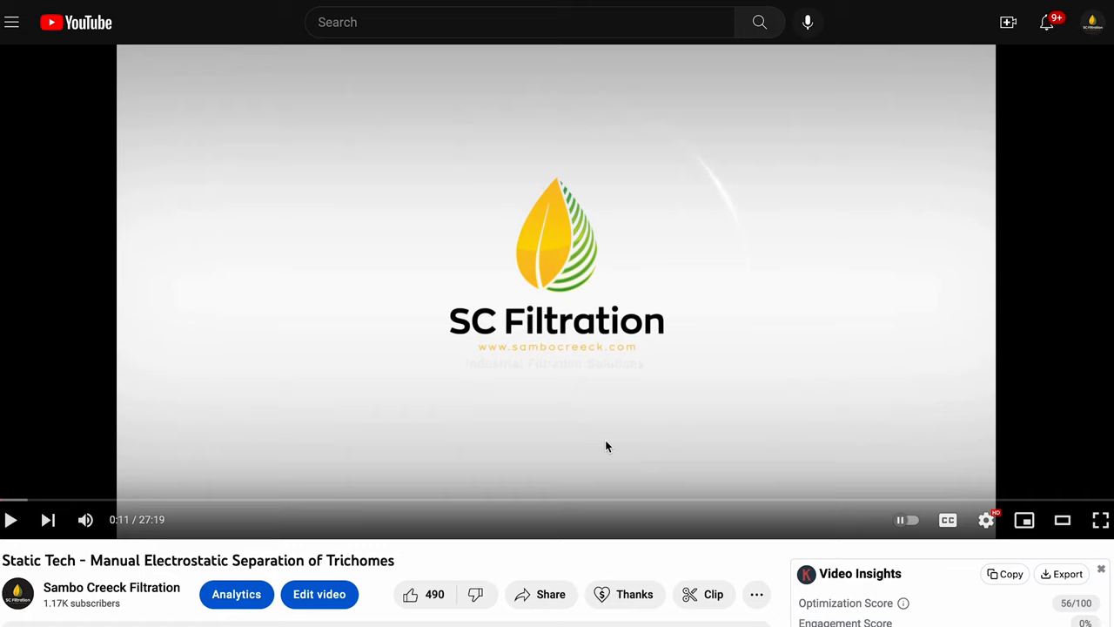
pyautogui.moveTo(584, 567)
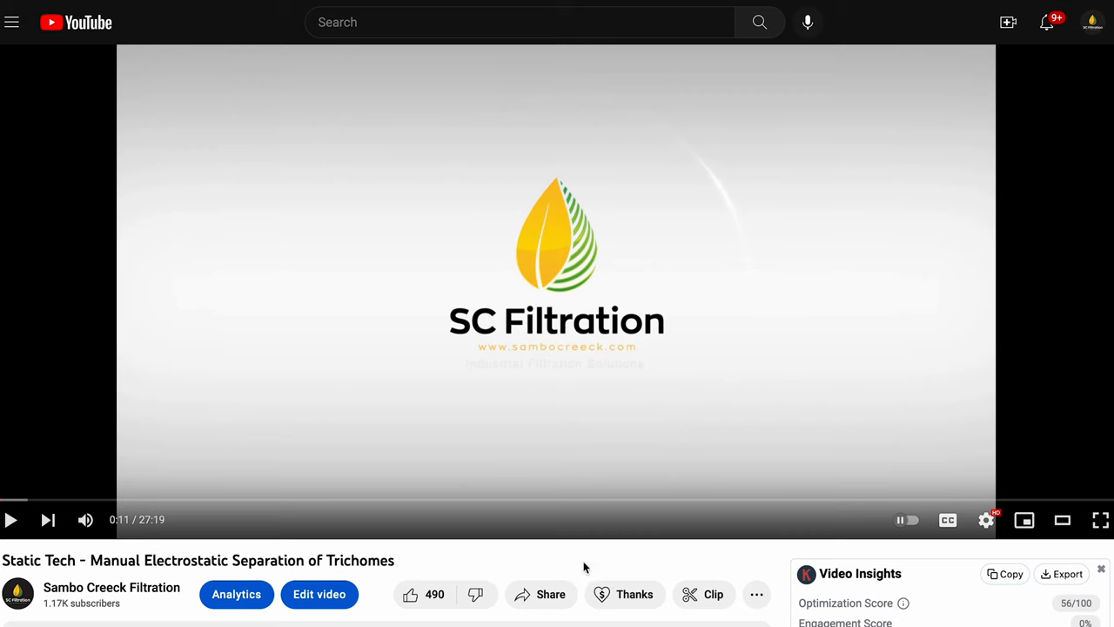